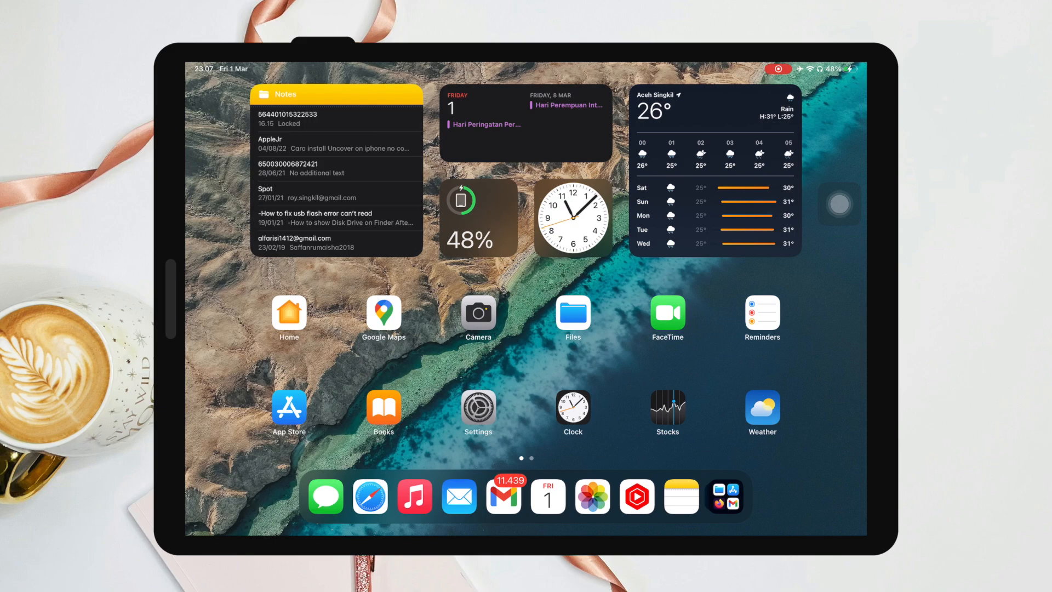
Step: Browse the Scarlet features on usescarlet.com in Safari, then return to the home screen
scroll("left", 3)
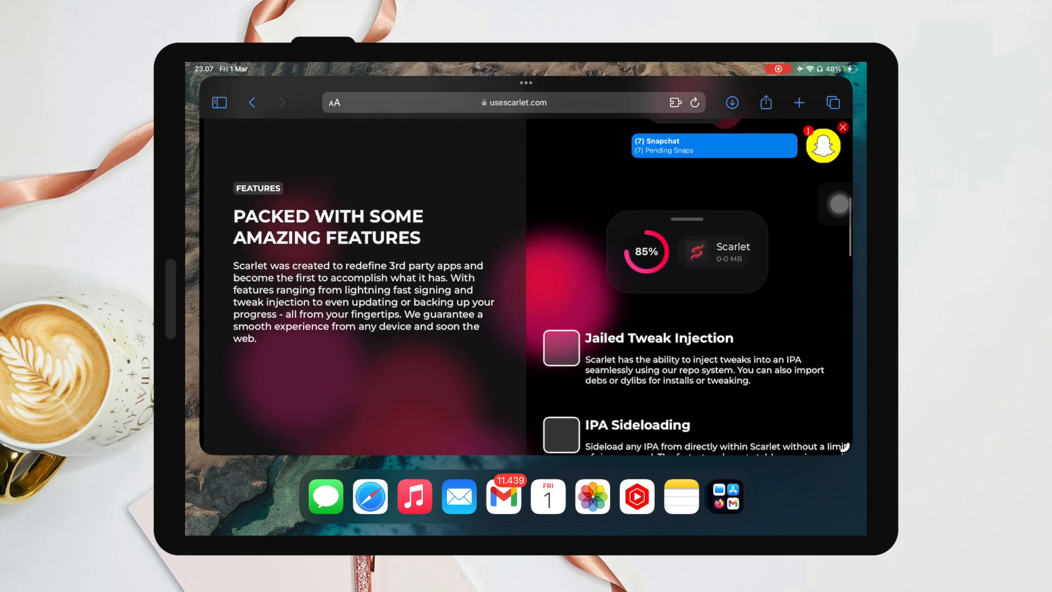
scroll("up", 3)
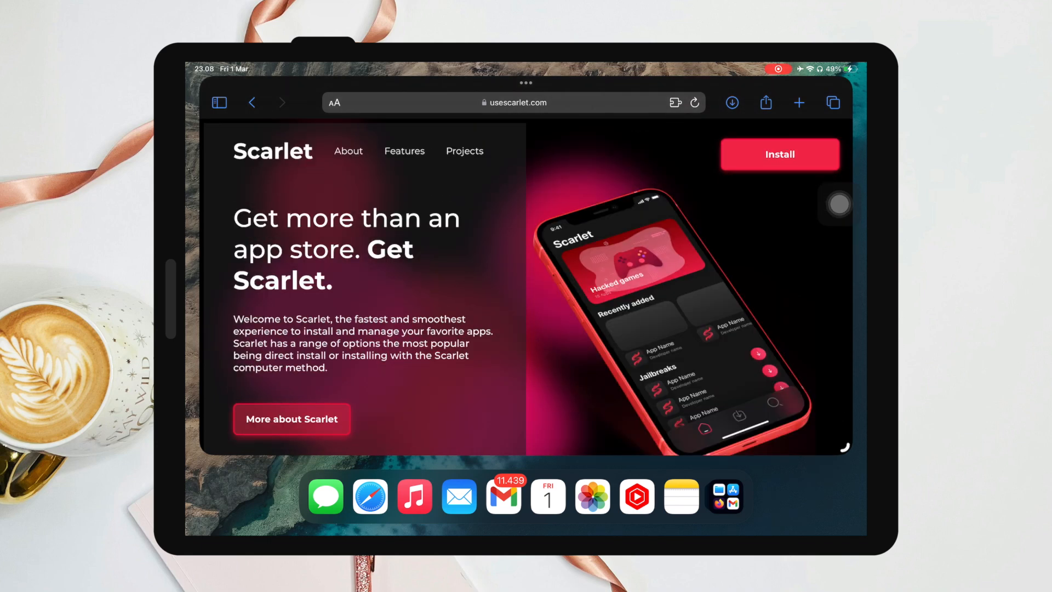
scroll("down", 3)
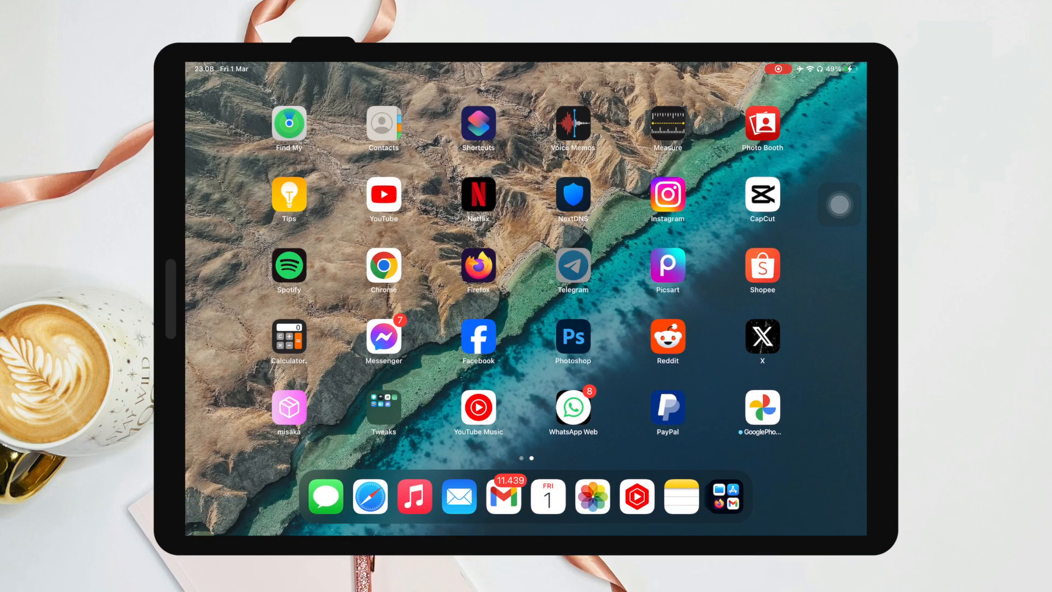
Step: Open the 'Тик ток мод на айфон | vvv' channel in Telegram
left_click(572, 266)
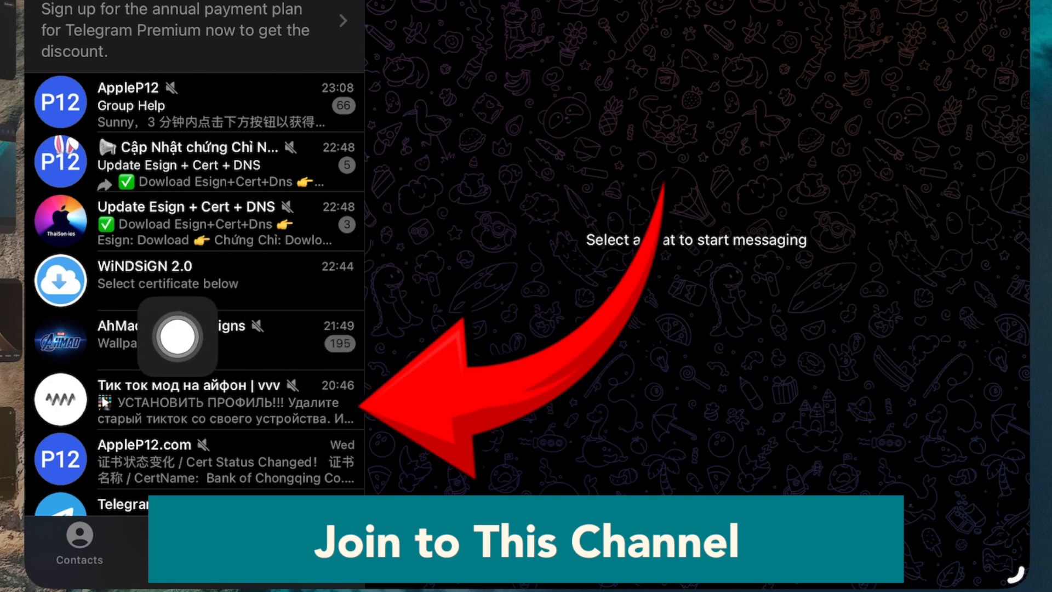
mouse_move(136, 427)
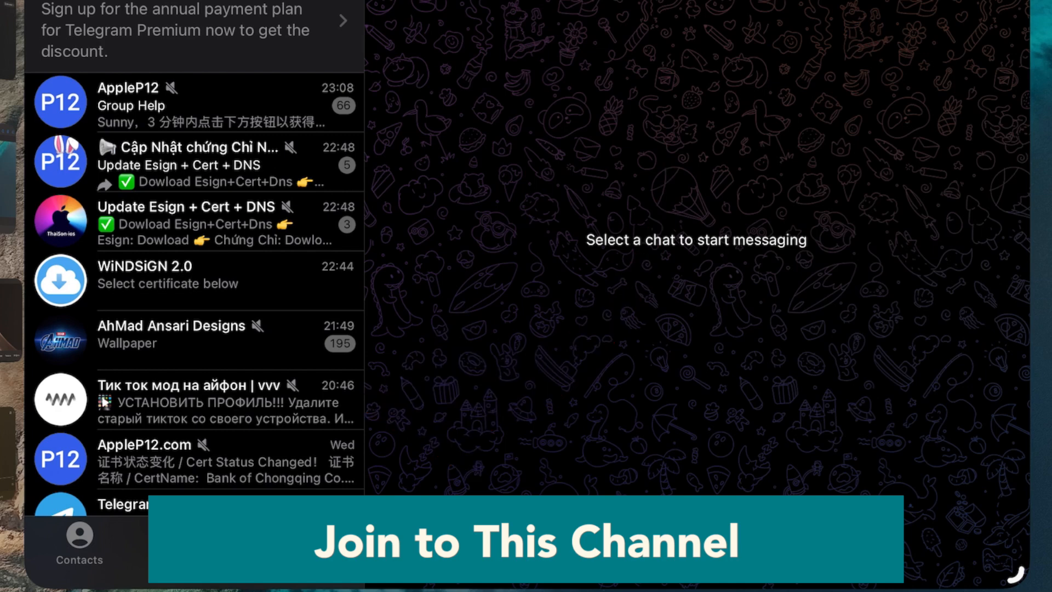
left_click(195, 399)
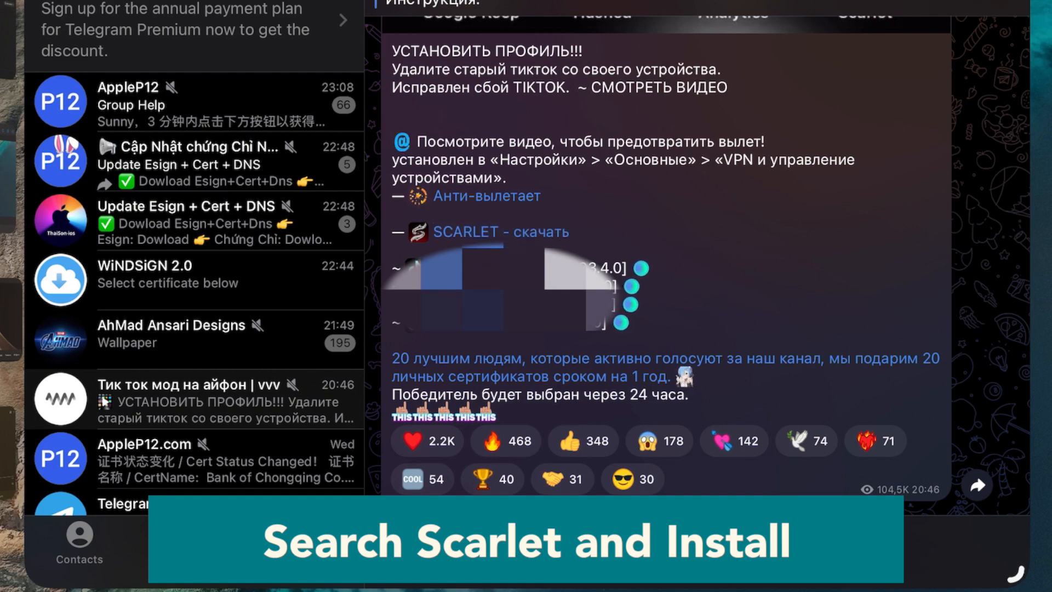
Step: Follow the 'SCARLET - скачать' link, allow the profile download and open it in iTunes
left_click(465, 231)
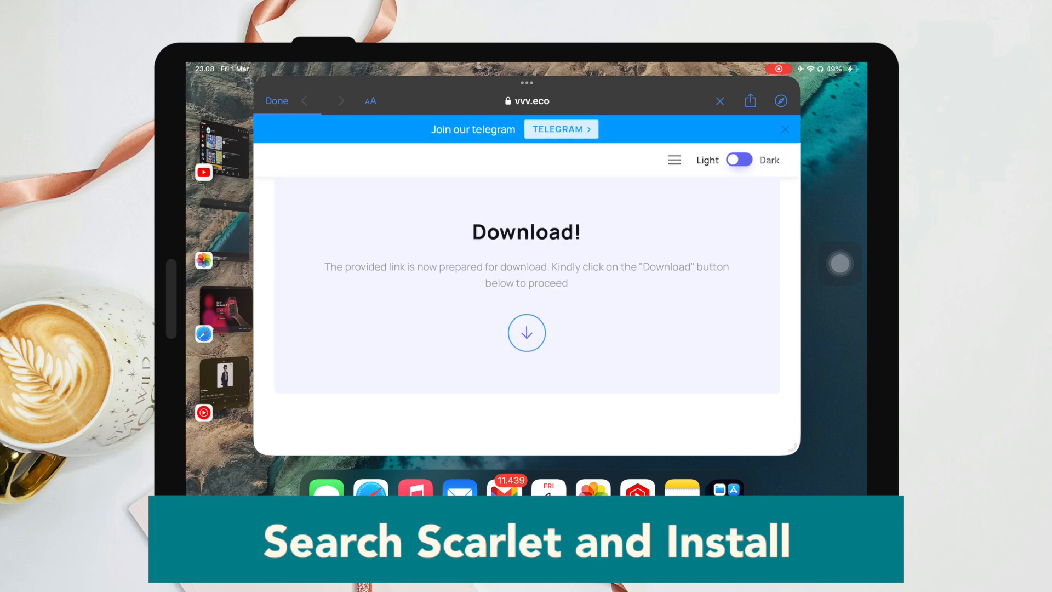
left_click(526, 333)
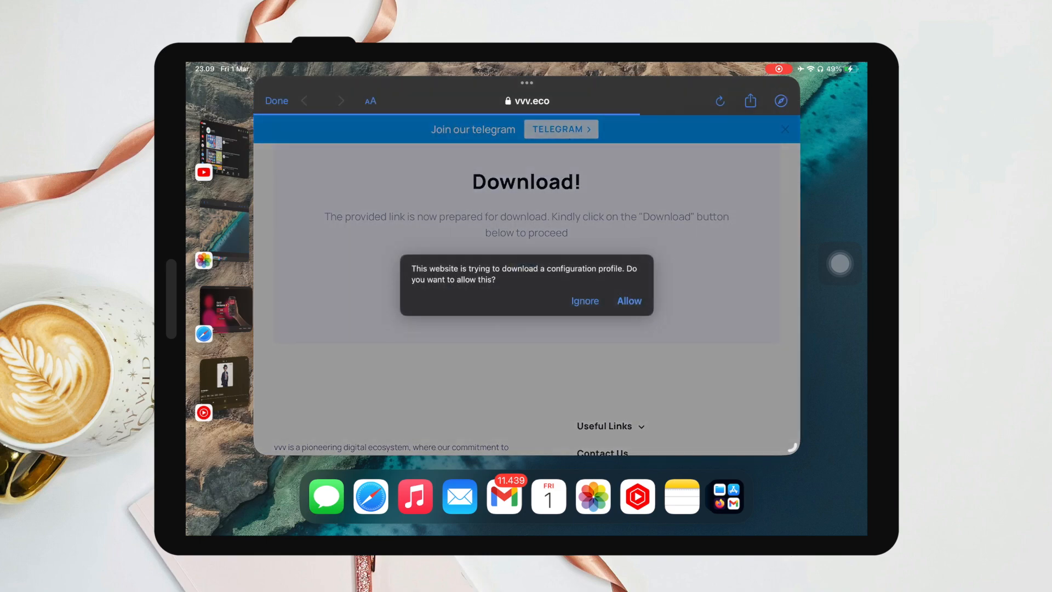
left_click(628, 301)
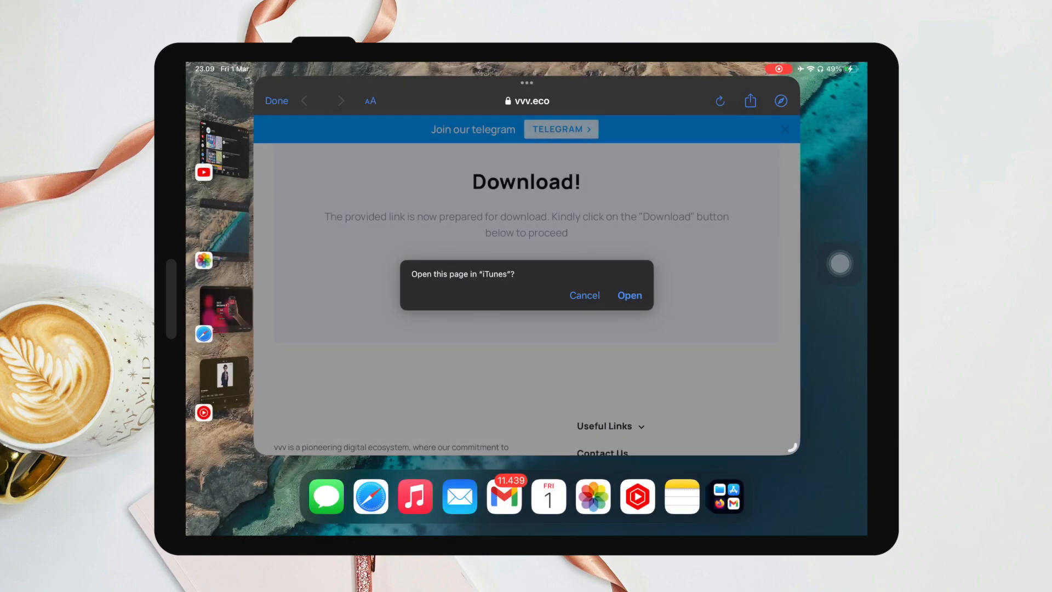
left_click(628, 295)
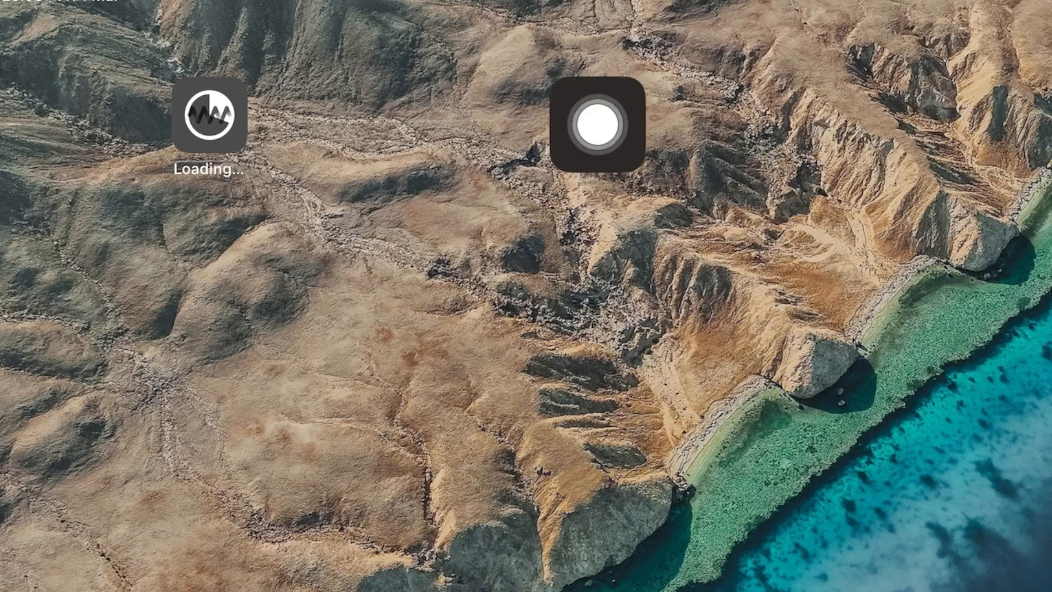
Step: Try launching Scarlet and cancel the Untrusted Enterprise Developer alert
left_click(597, 126)
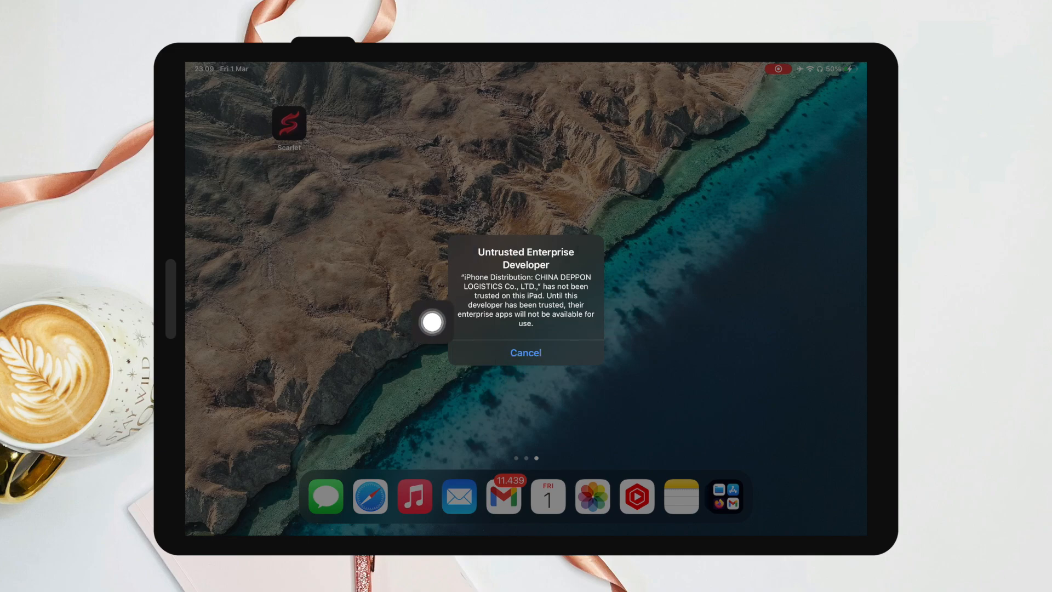
left_click(526, 352)
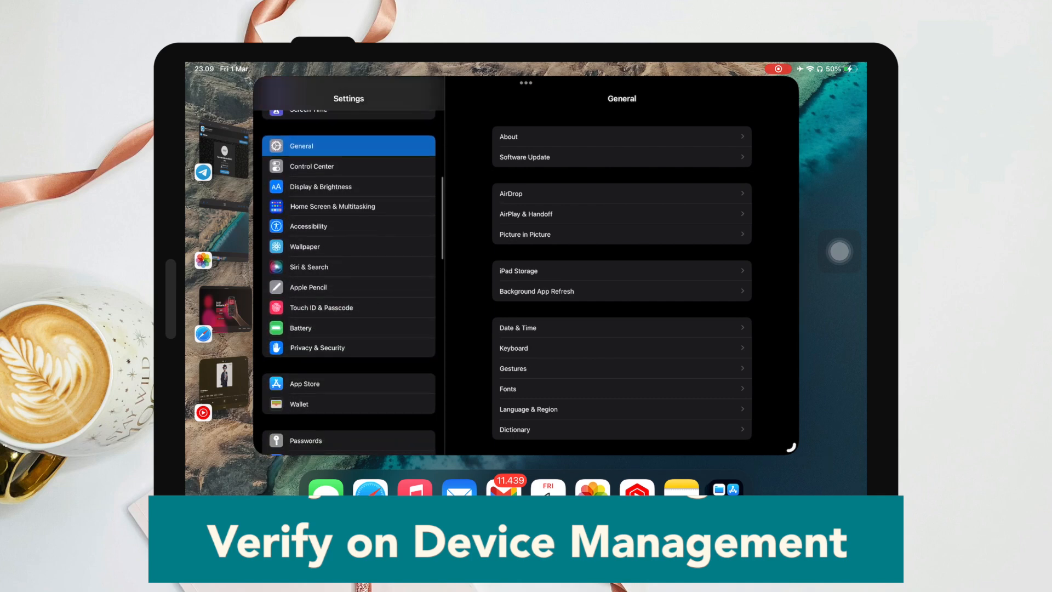
Step: Open the CHINA DEPPON LOGISTICS Co., LTD. developer entry under device management and tap Trust
scroll("down", 3)
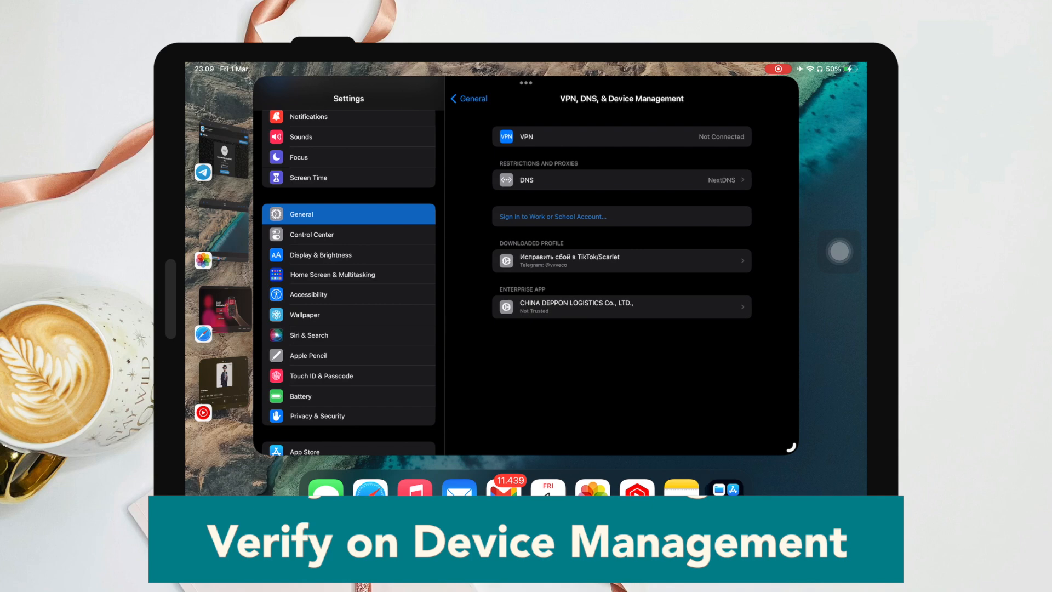
left_click(621, 306)
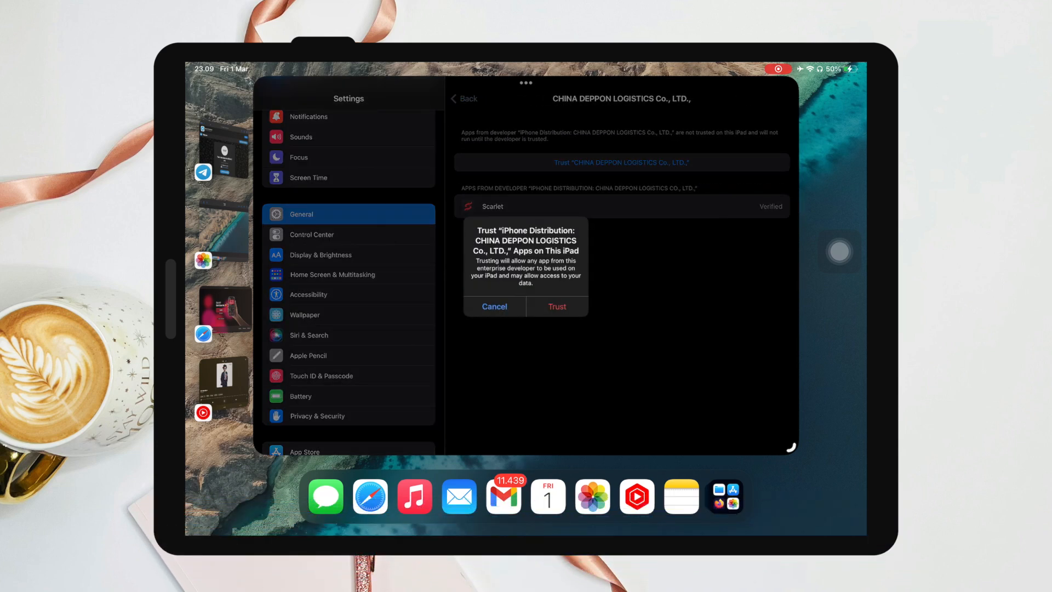